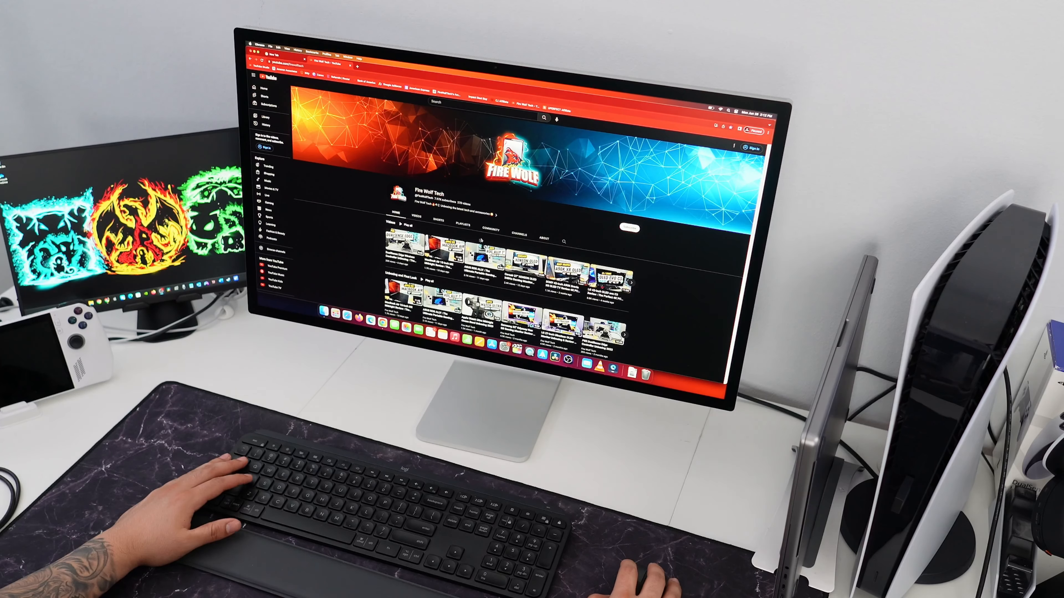
scroll("down", 3)
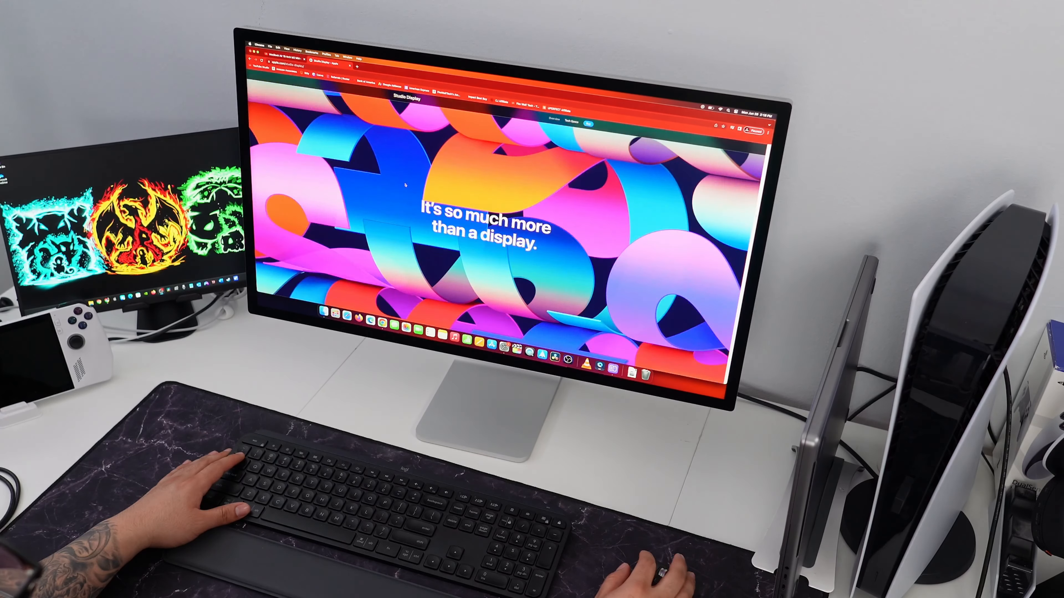
scroll("down", 3)
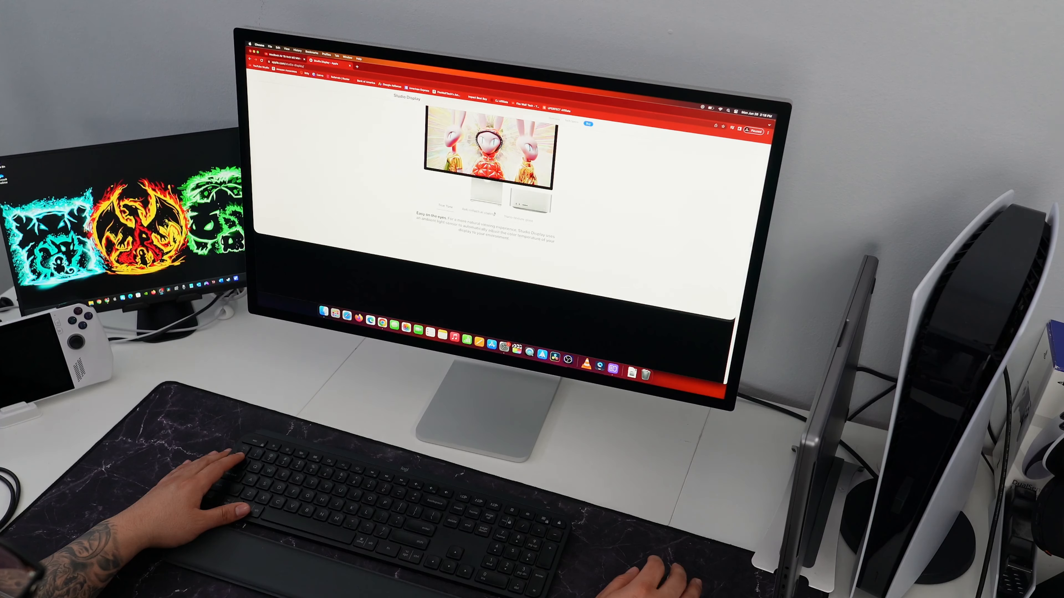
scroll("down", 3)
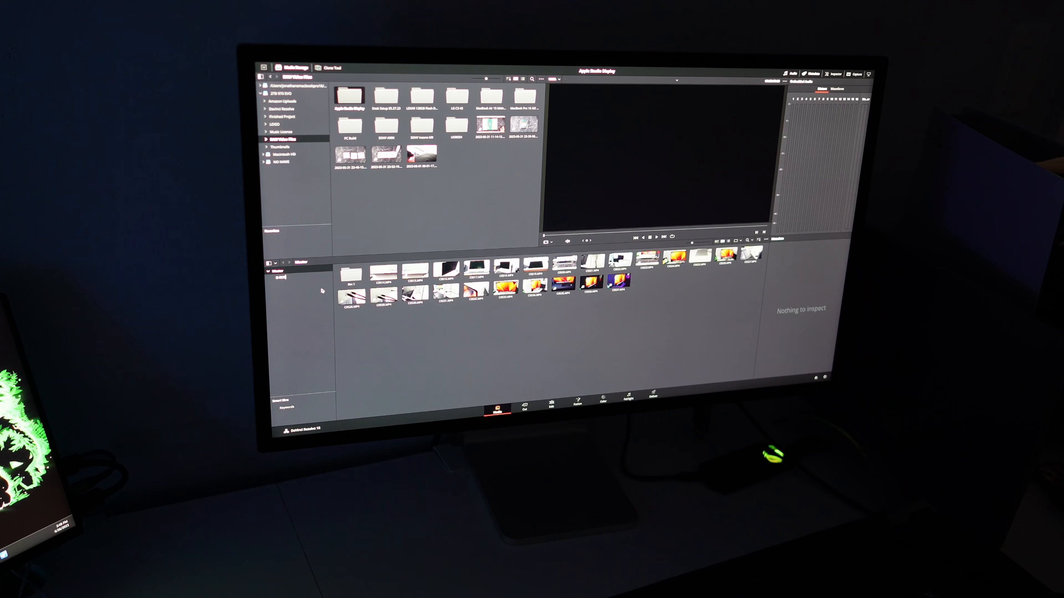
left_click(525, 400)
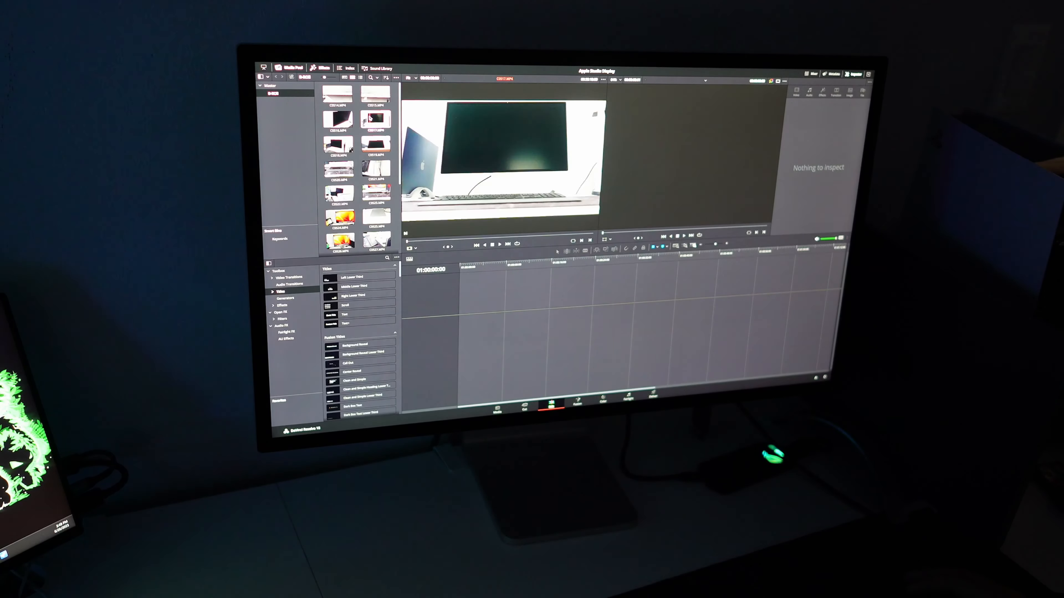